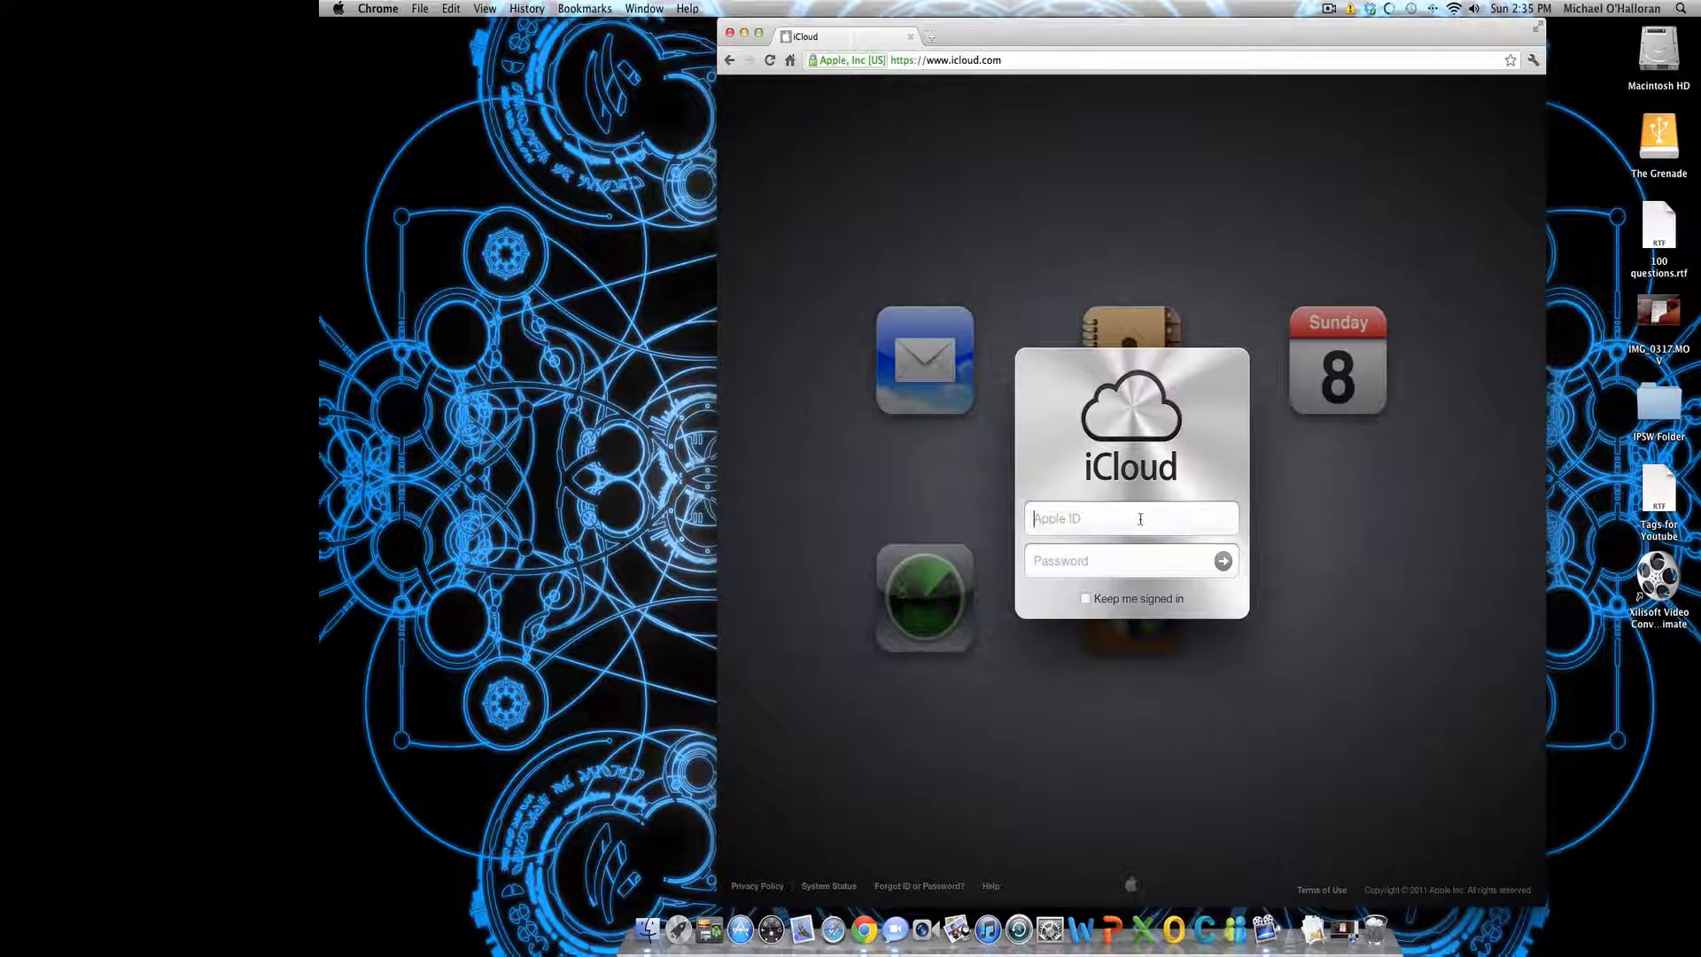
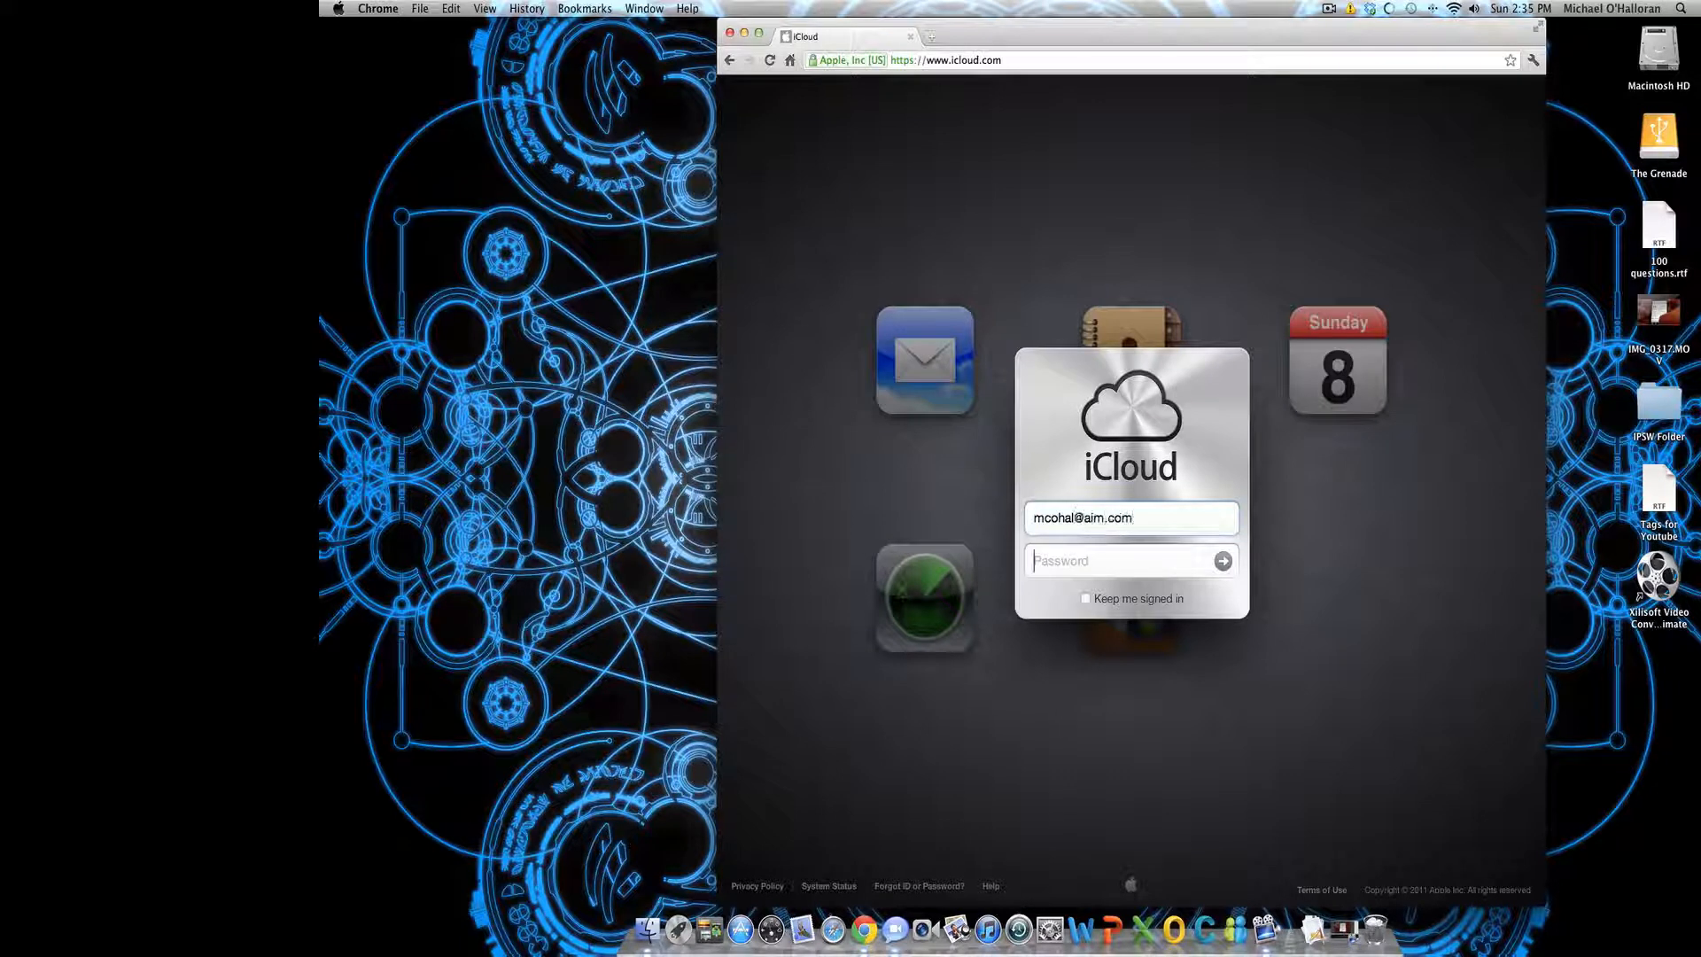
type("•••••")
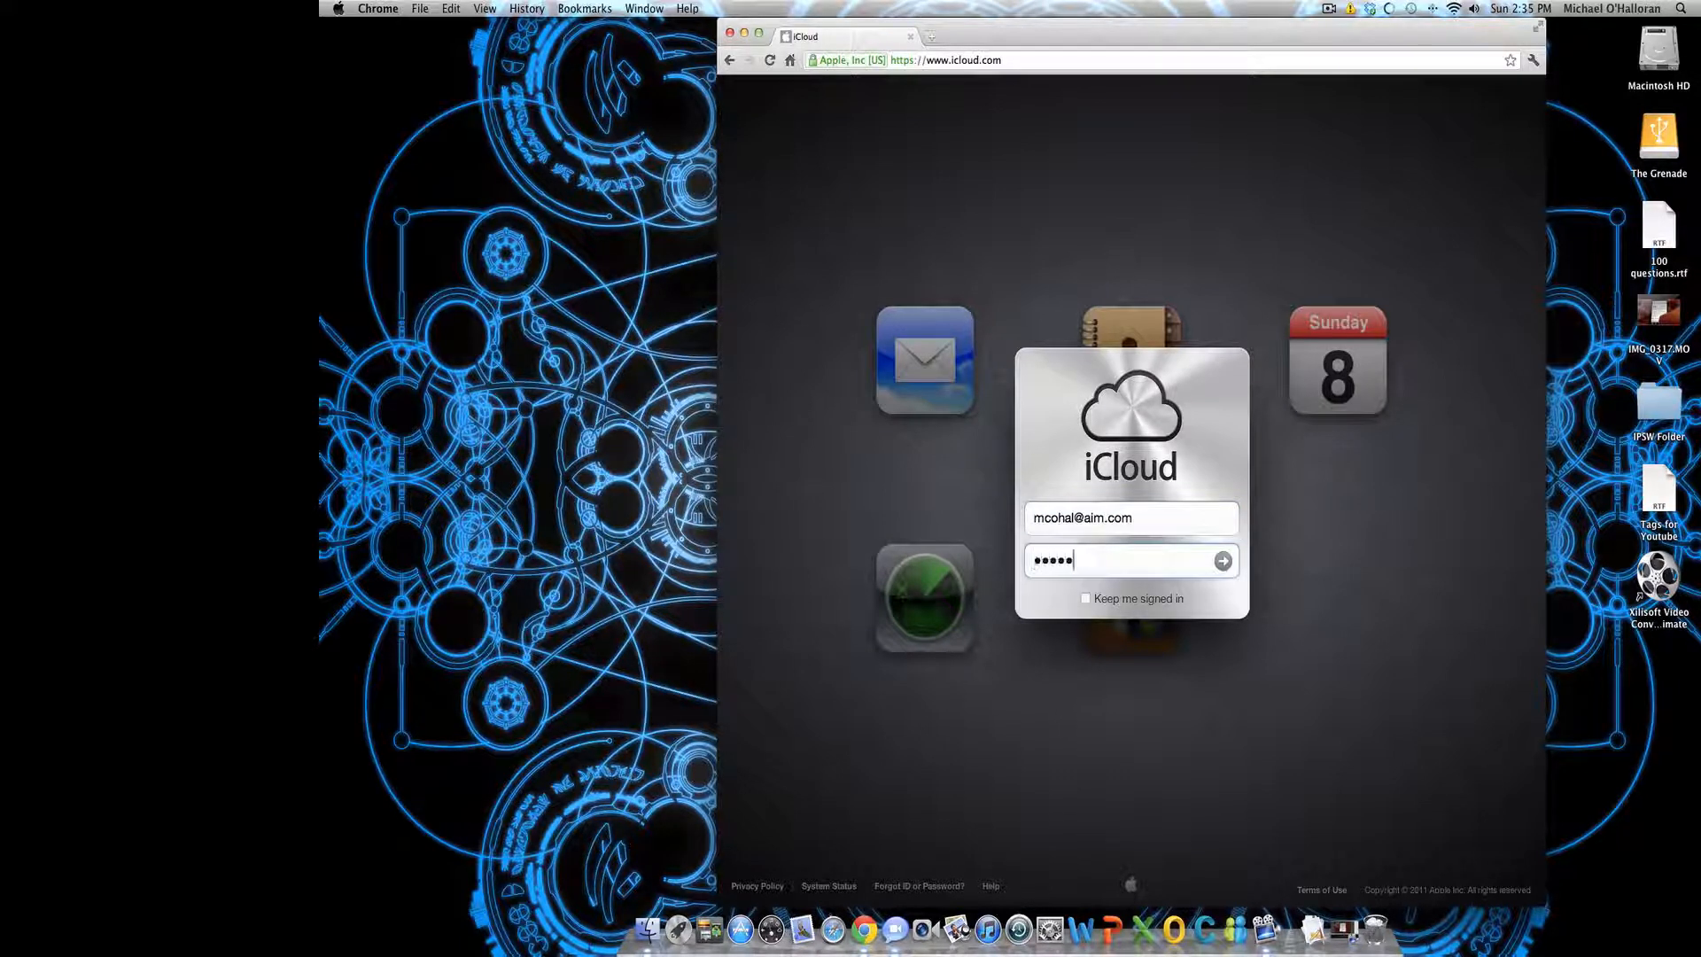
left_click(1223, 562)
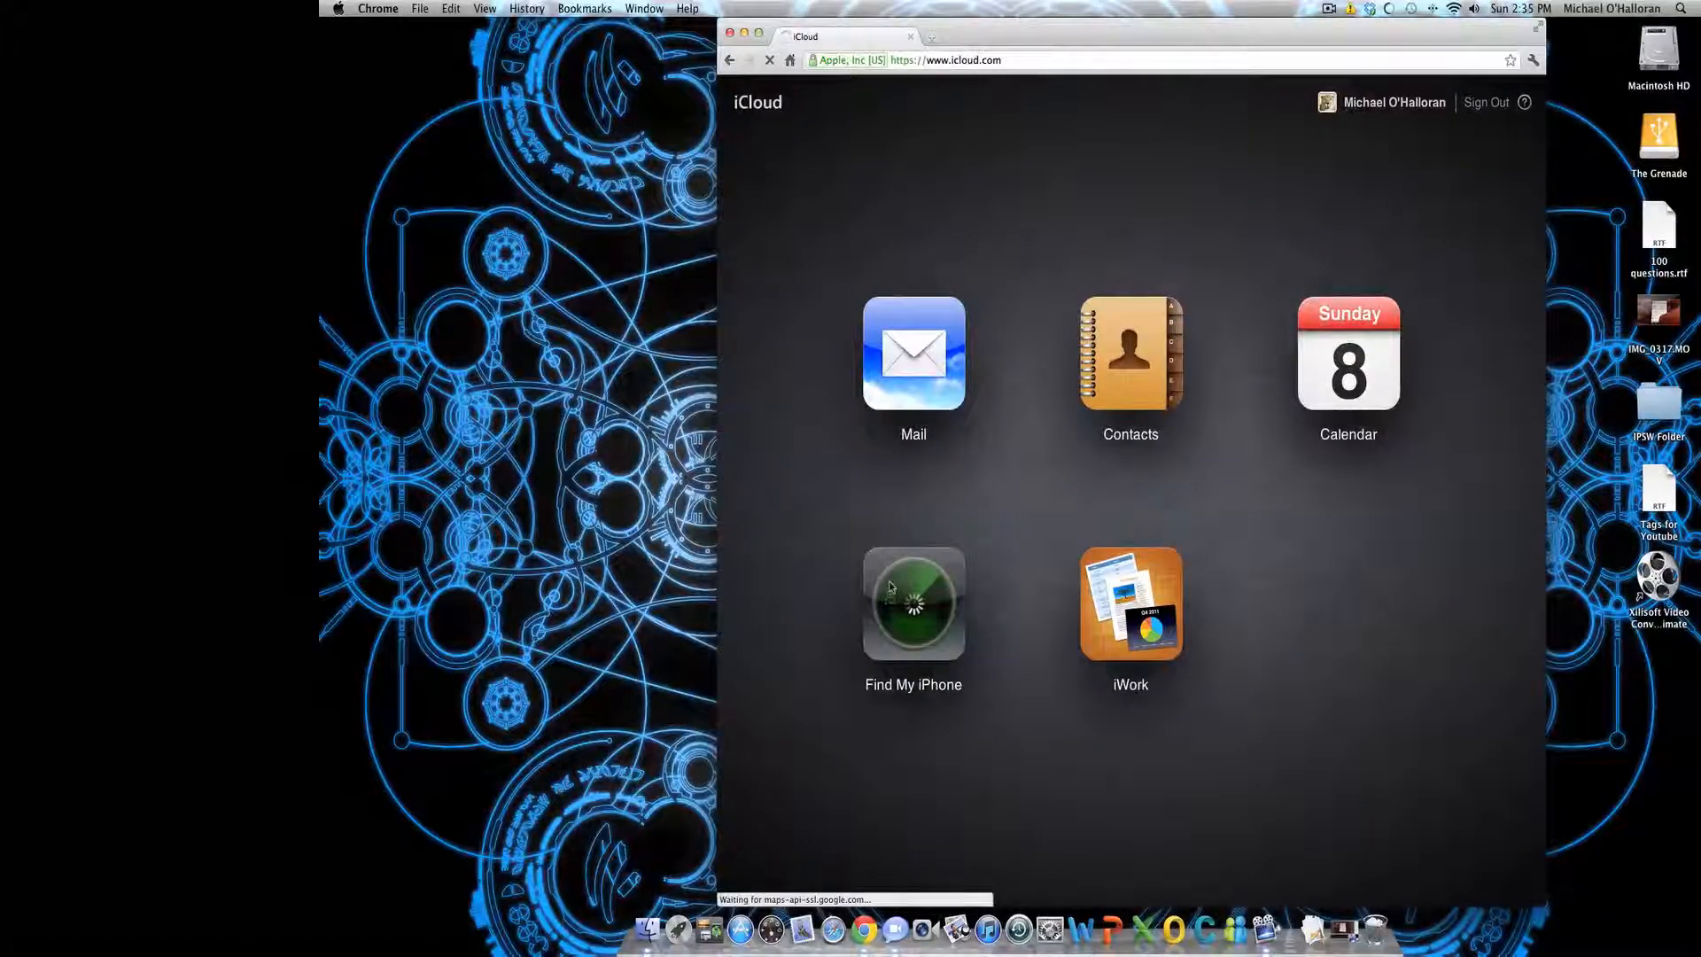
- Launch Find My iPhone from the iCloud home screen to locate the devices
left_click(912, 602)
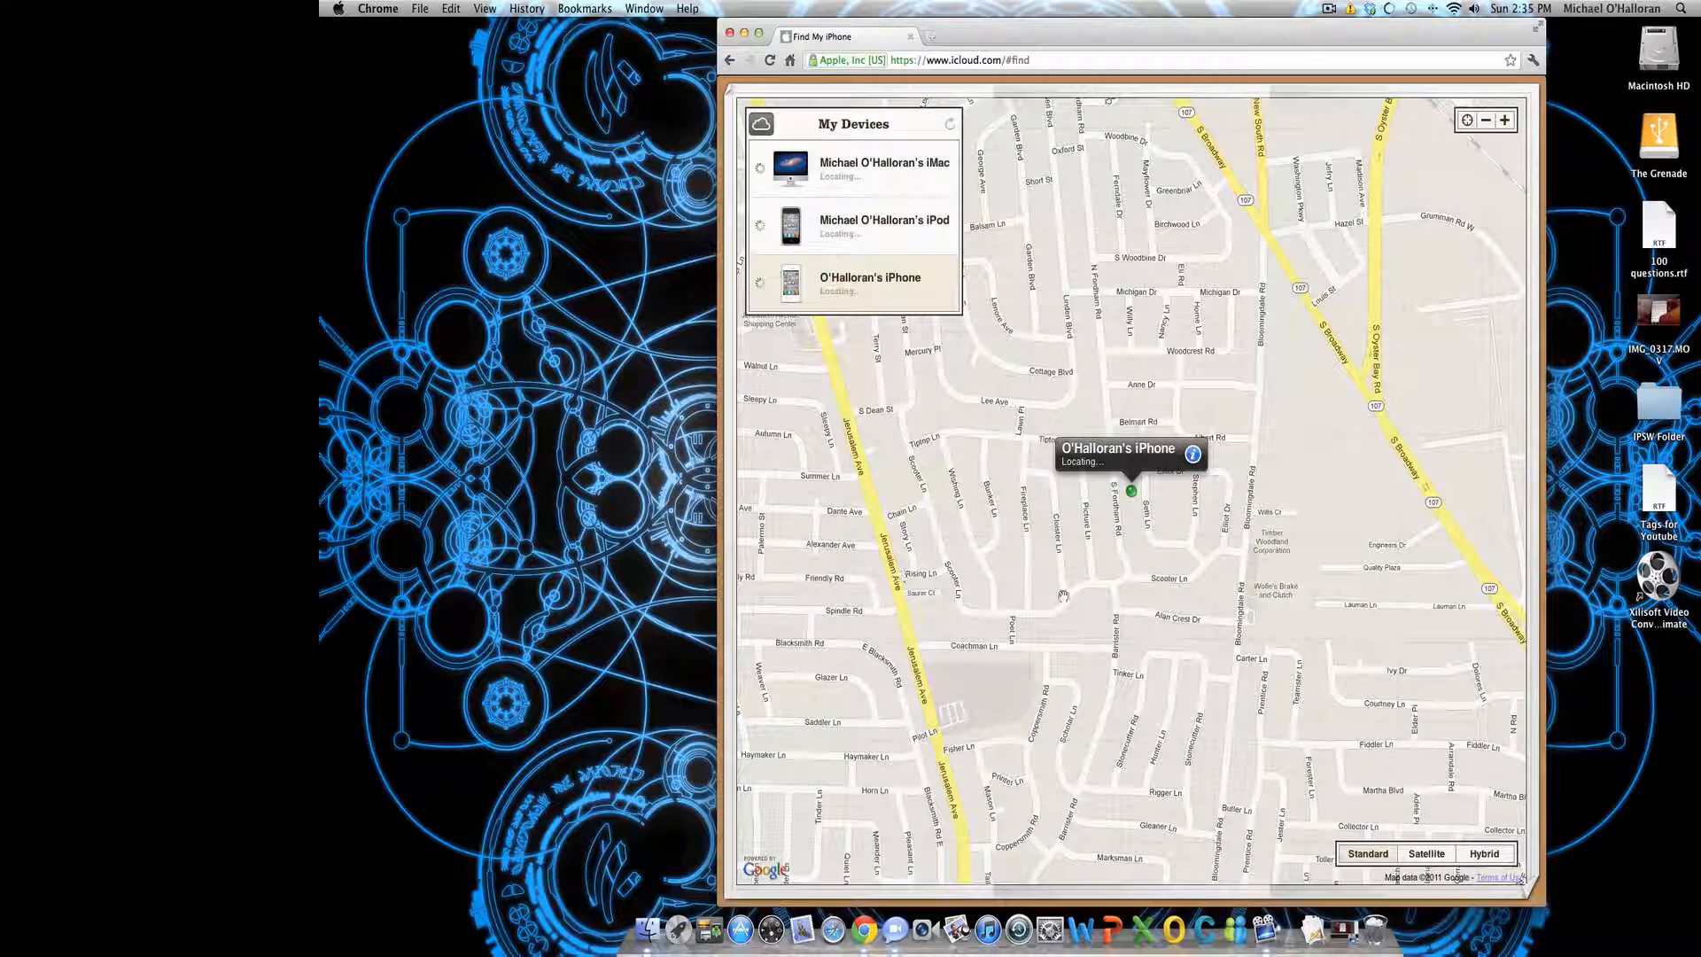
- Show the iPhone's details on the map and choose Remote Wipe, bringing up its confirmation
left_click(1192, 452)
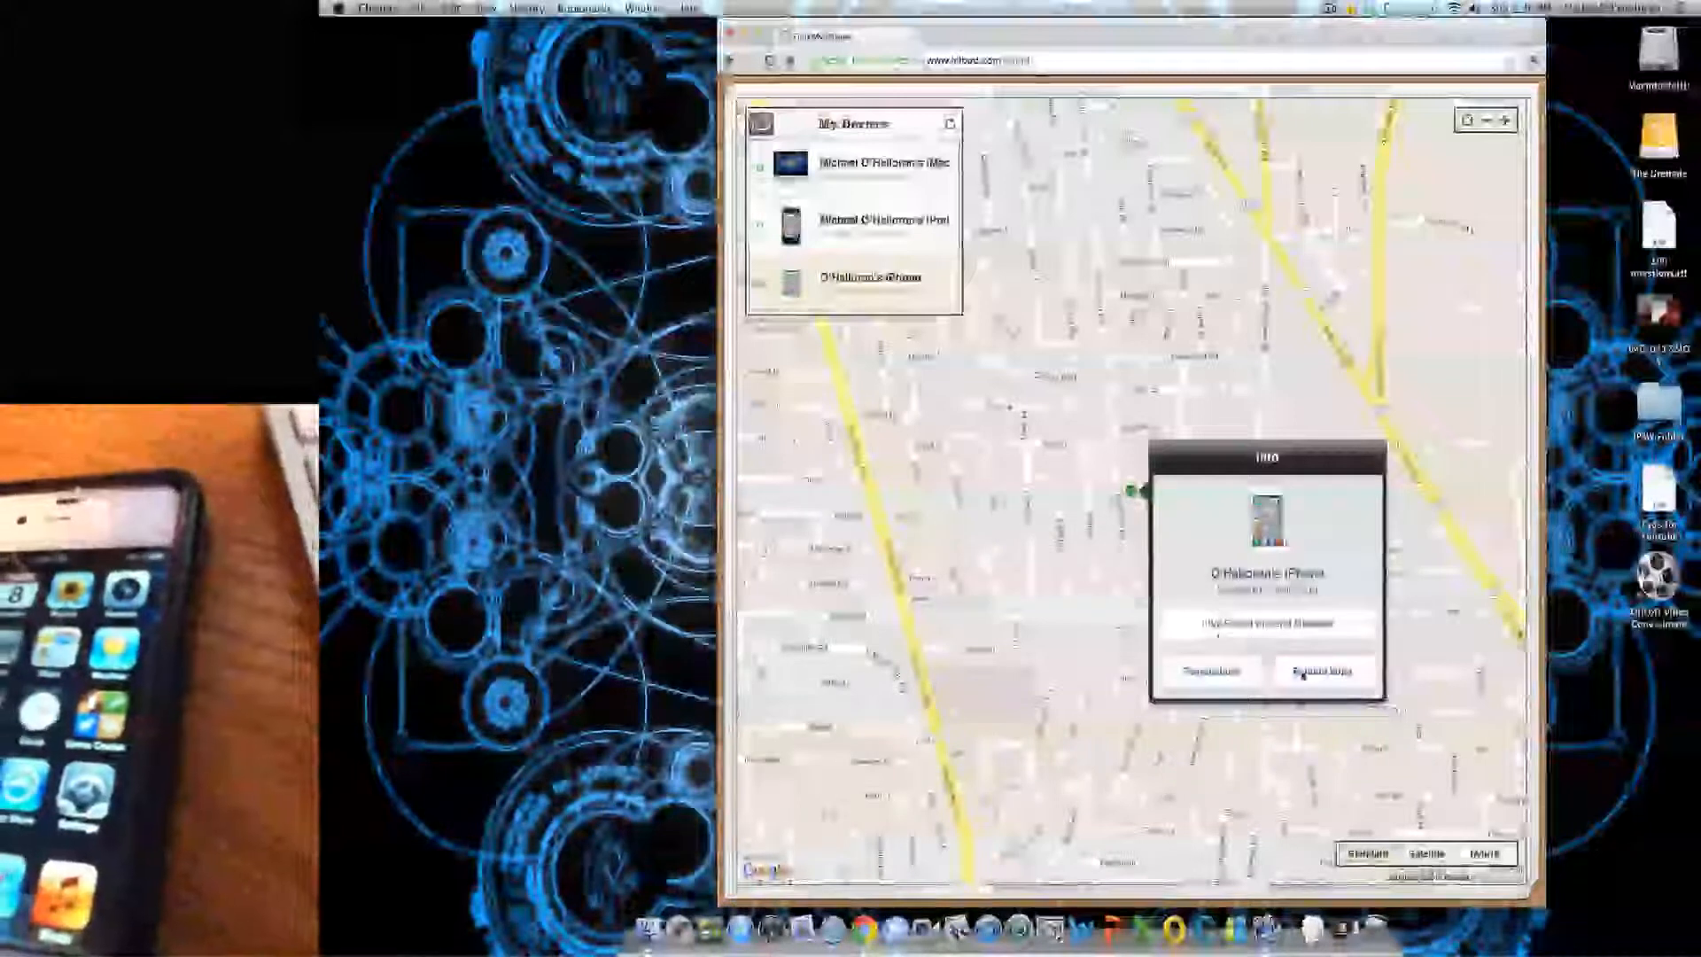
left_click(1322, 670)
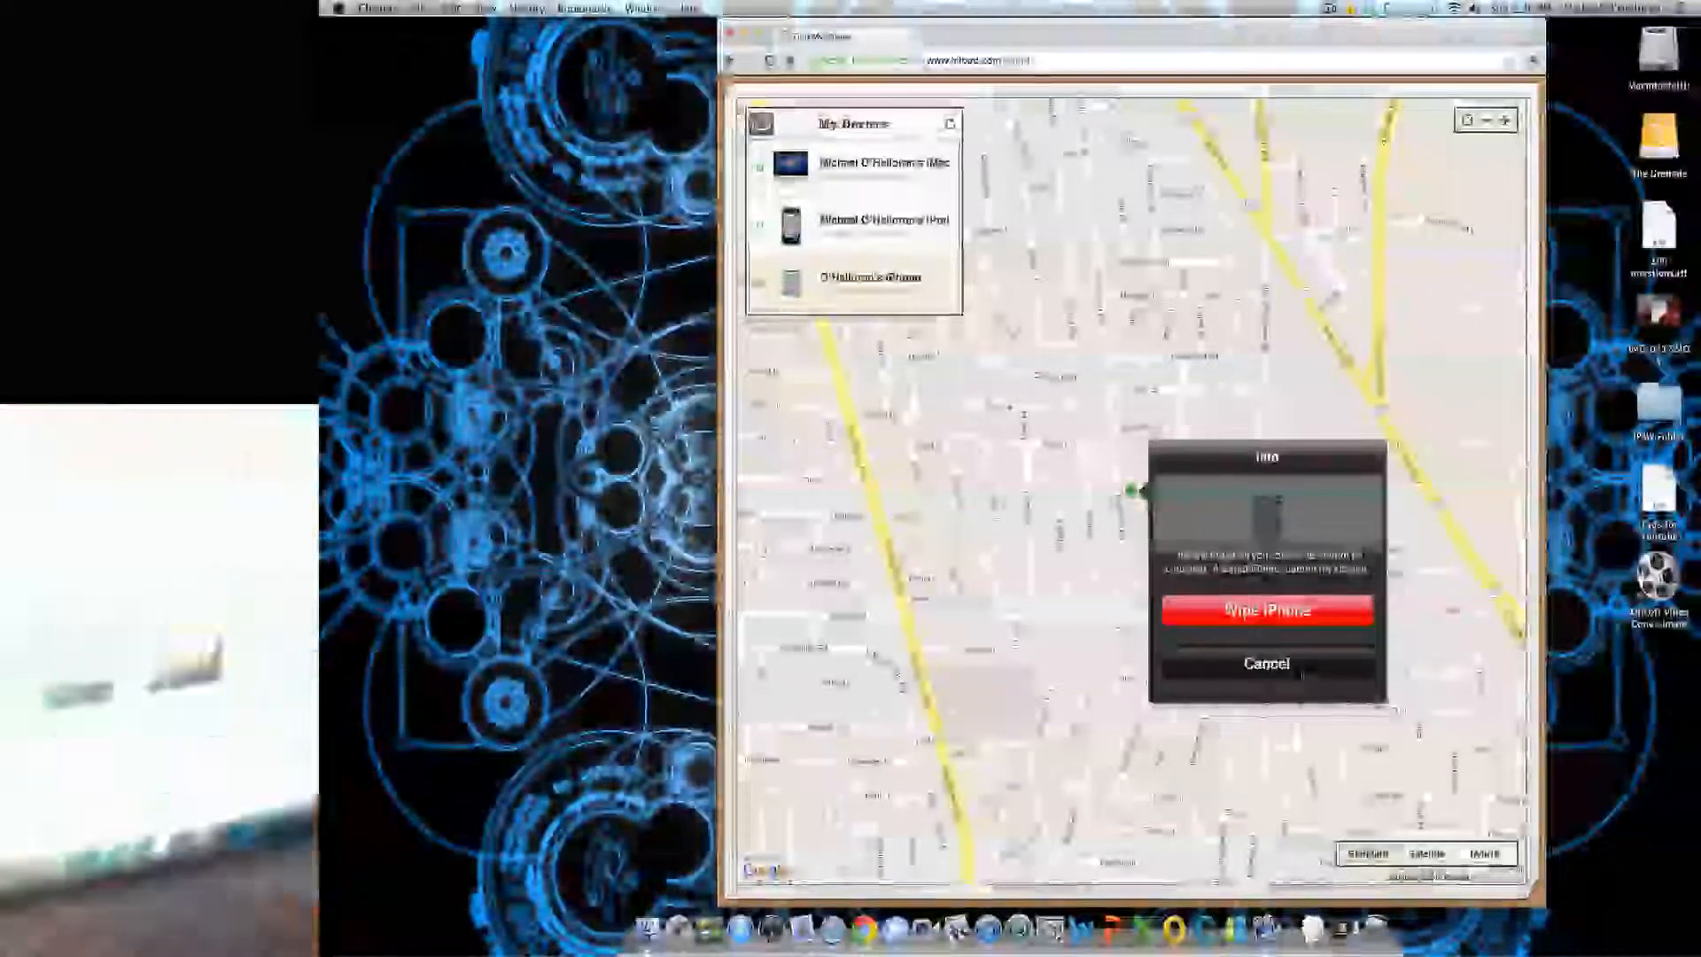